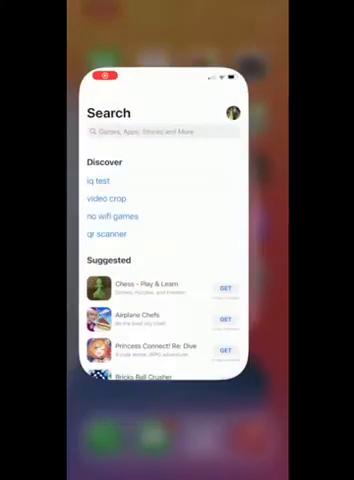
Search the App Store for 'ford pass' and reach the FordPass listing to install and open it.
left_click(156, 132)
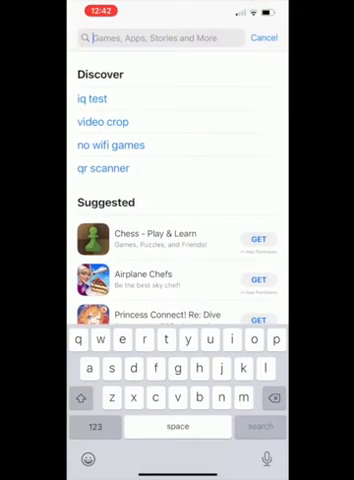
type("ford pas")
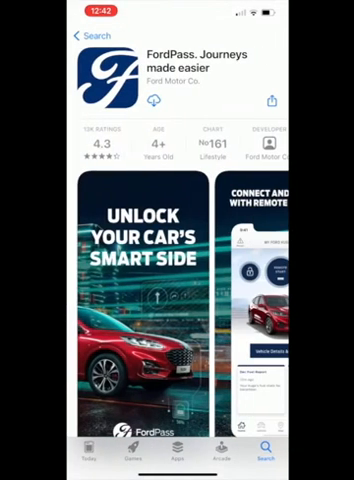
scroll("down", 3)
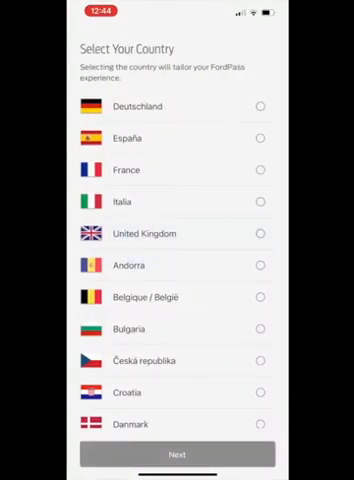
Select the country, continue, and respond to the cookie consent prompt.
left_click(262, 232)
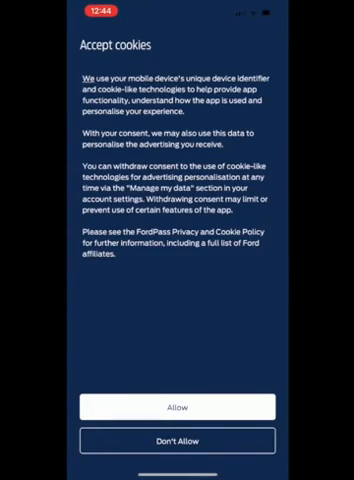
left_click(176, 406)
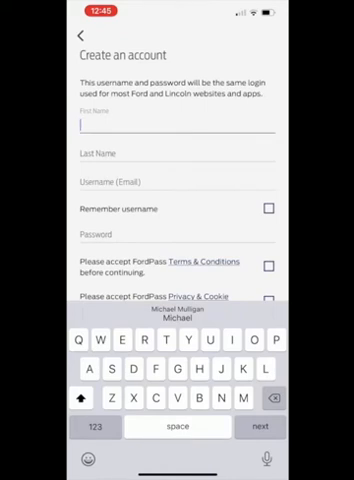
Enter the surname 'Monaghan' and a 'sales@mo….co.uk' email on the new account form.
type("Monaghan")
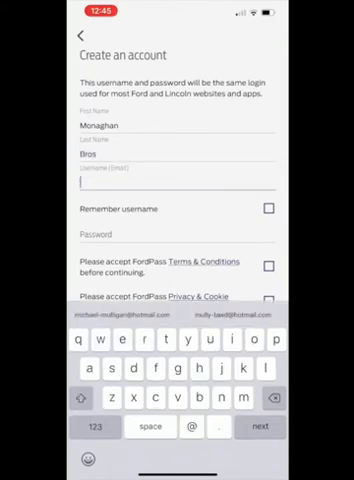
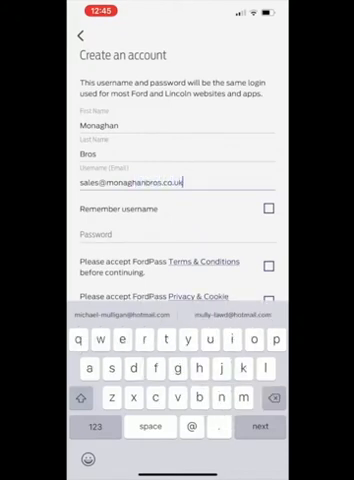
Tick Remember username, accept the Terms and Privacy policies, and submit the account details.
left_click(266, 208)
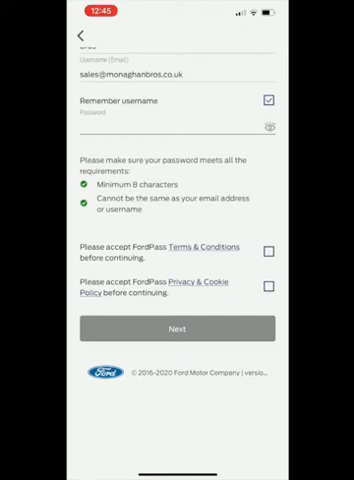
left_click(270, 288)
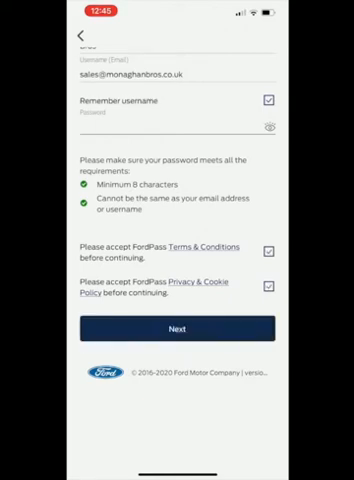
left_click(176, 328)
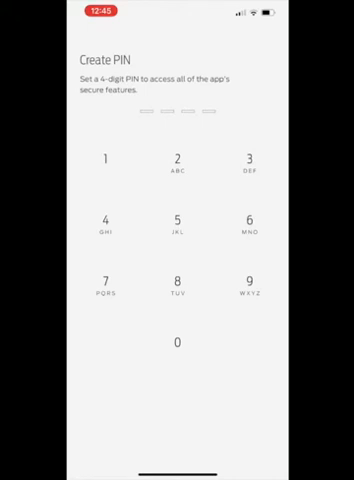
Set and confirm a 4-digit security PIN, then respond to the Face ID offer.
left_click(104, 220)
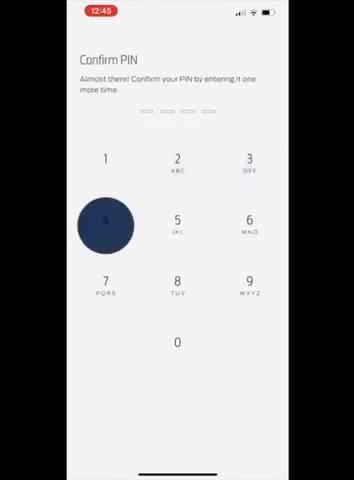
left_click(104, 220)
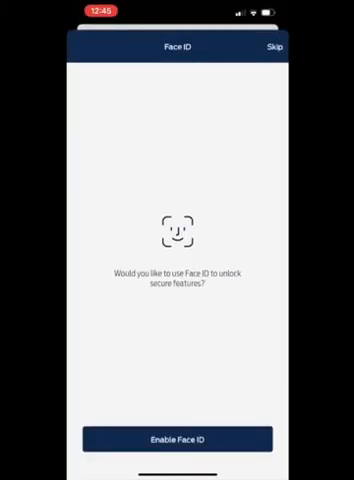
left_click(176, 440)
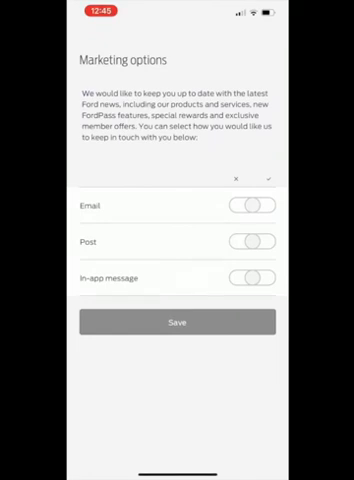
Switch on in-app marketing messages only and save the preferences.
left_click(252, 278)
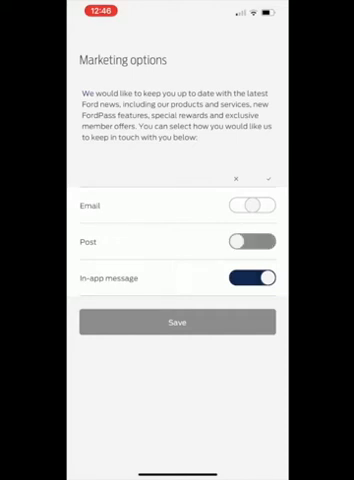
left_click(176, 322)
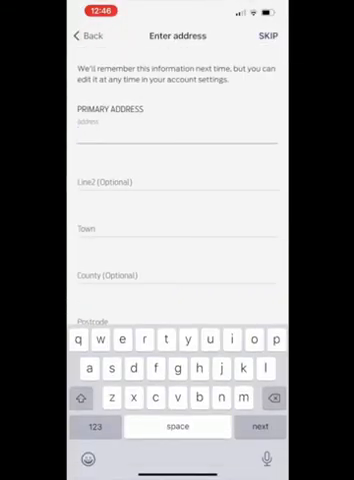
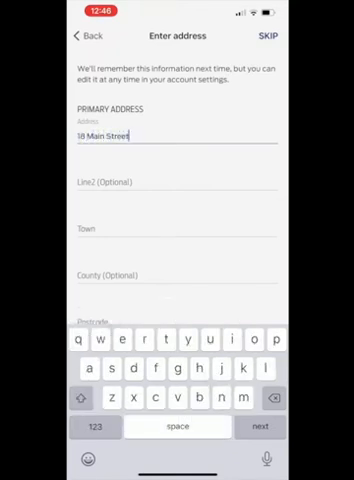
Enter the street address lines starting '18 … Street' and move to the next field.
left_click(176, 182)
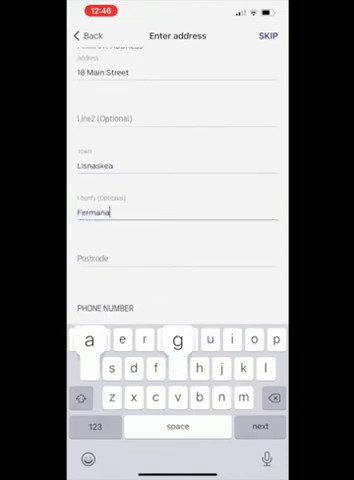
Complete the county, postcode and phone number and submit to reach Share Device Location.
type("gh")
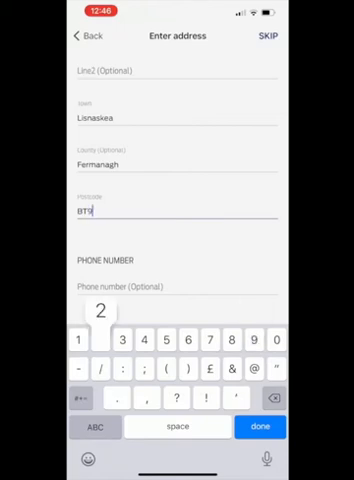
type("20")
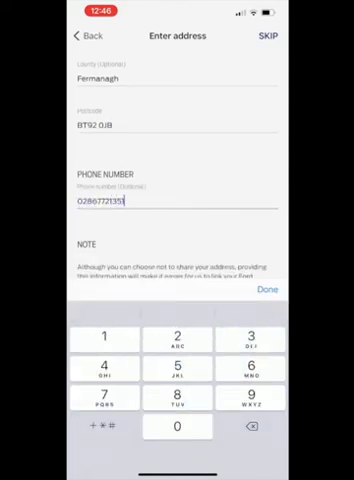
left_click(268, 288)
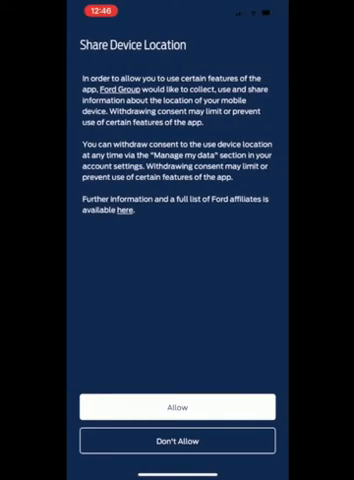
Allow device location sharing and start adding a vehicle to the account.
left_click(176, 406)
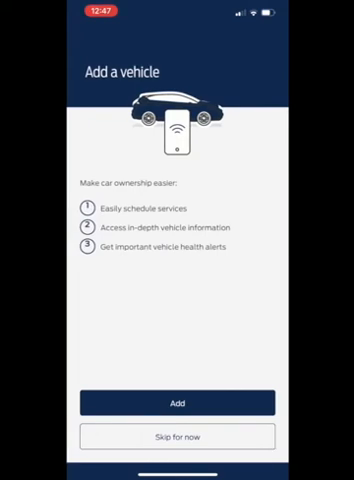
left_click(176, 404)
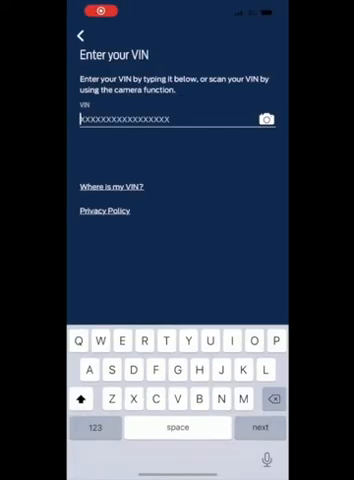
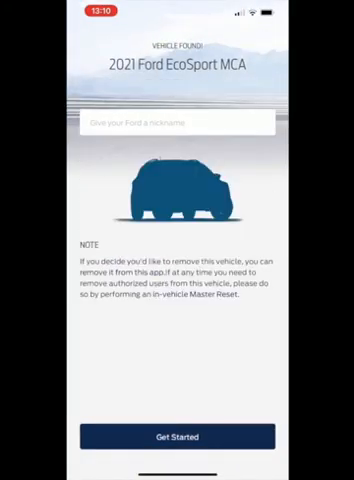
Choose Get Started for the added EcoSport to land on the Home dashboard with news tiles.
left_click(184, 436)
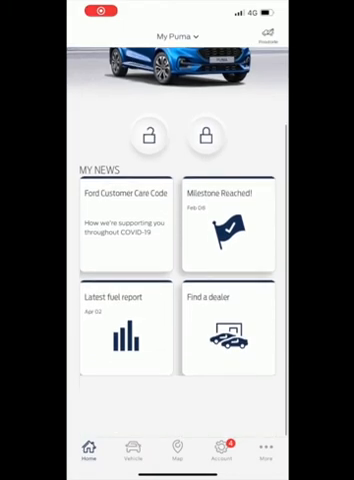
Browse the Vehicle tab through the EcoSport's status and Service & Support details.
left_click(132, 450)
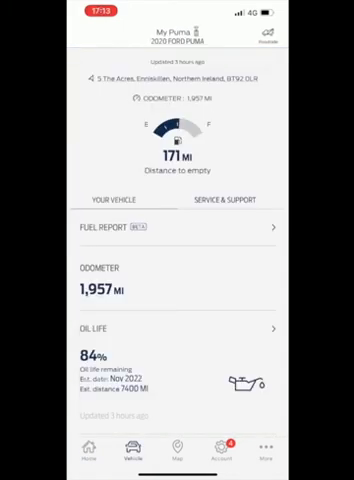
scroll("down", 3)
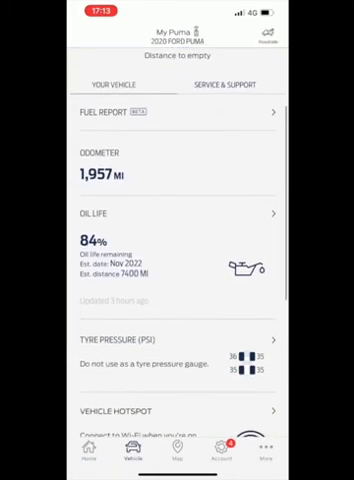
scroll("down", 3)
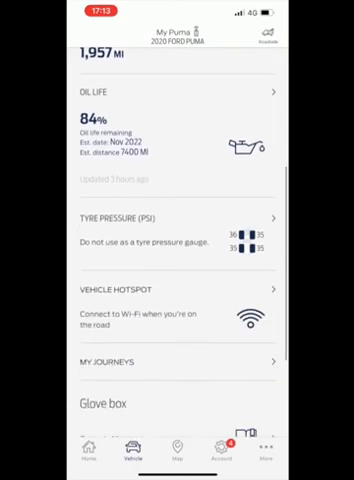
scroll("down", 3)
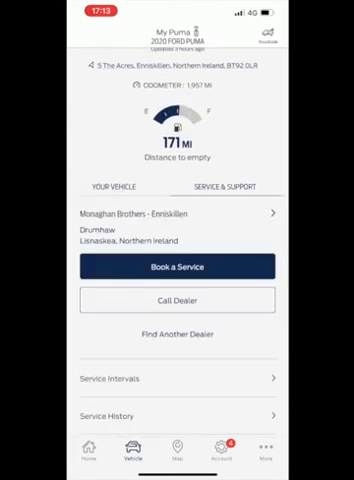
scroll("down", 3)
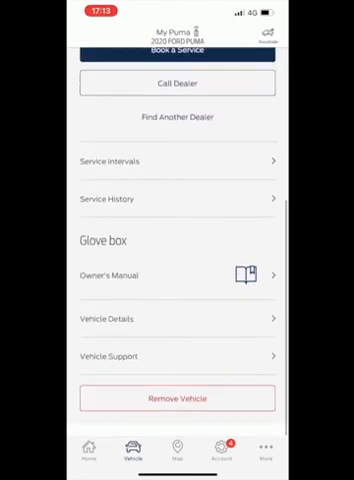
Review the Account tab's options, then switch to the More page of help and extras.
left_click(176, 452)
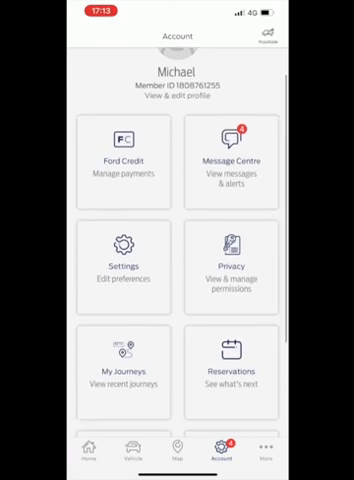
scroll("down", 3)
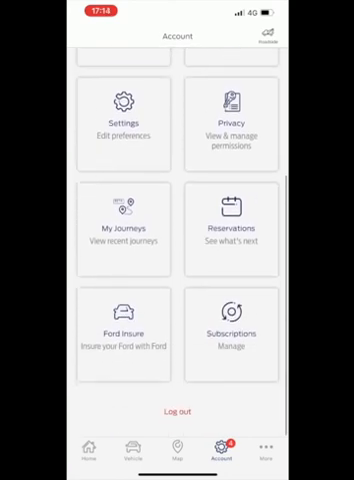
left_click(264, 452)
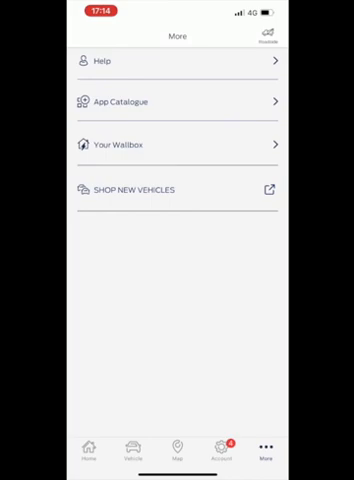